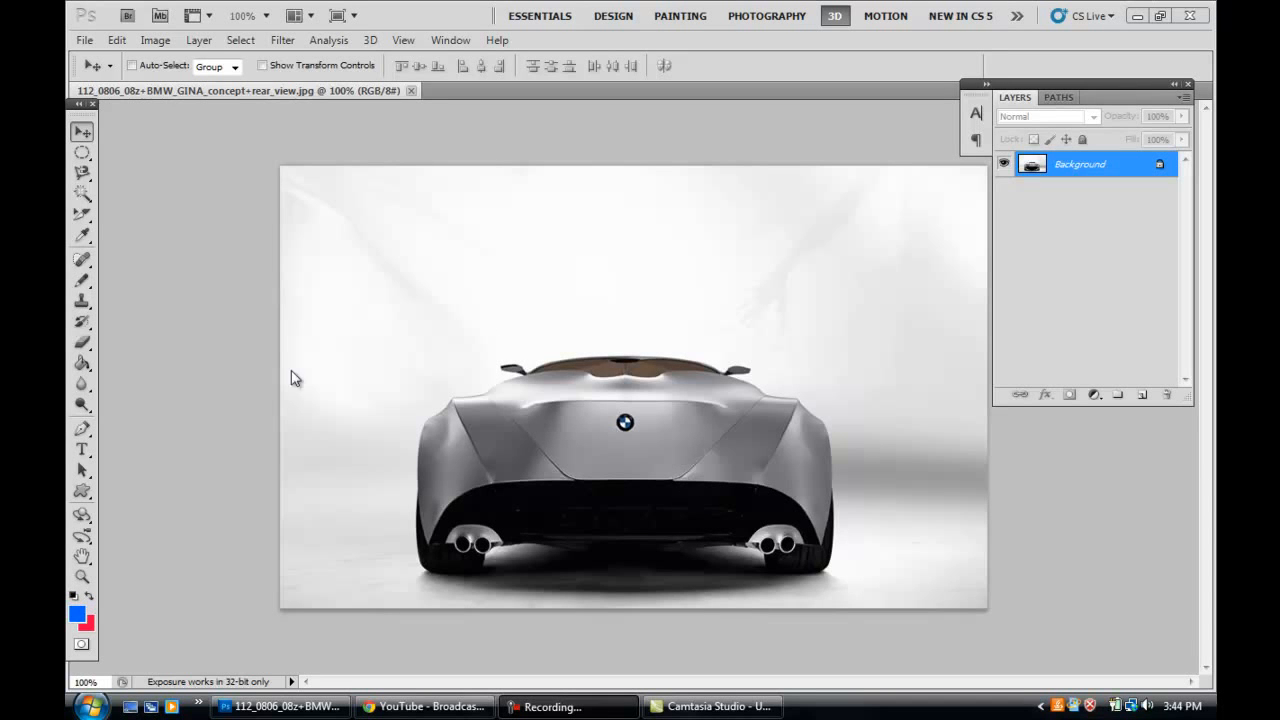
{"action": "mouse_move", "coordinate": [88, 218]}
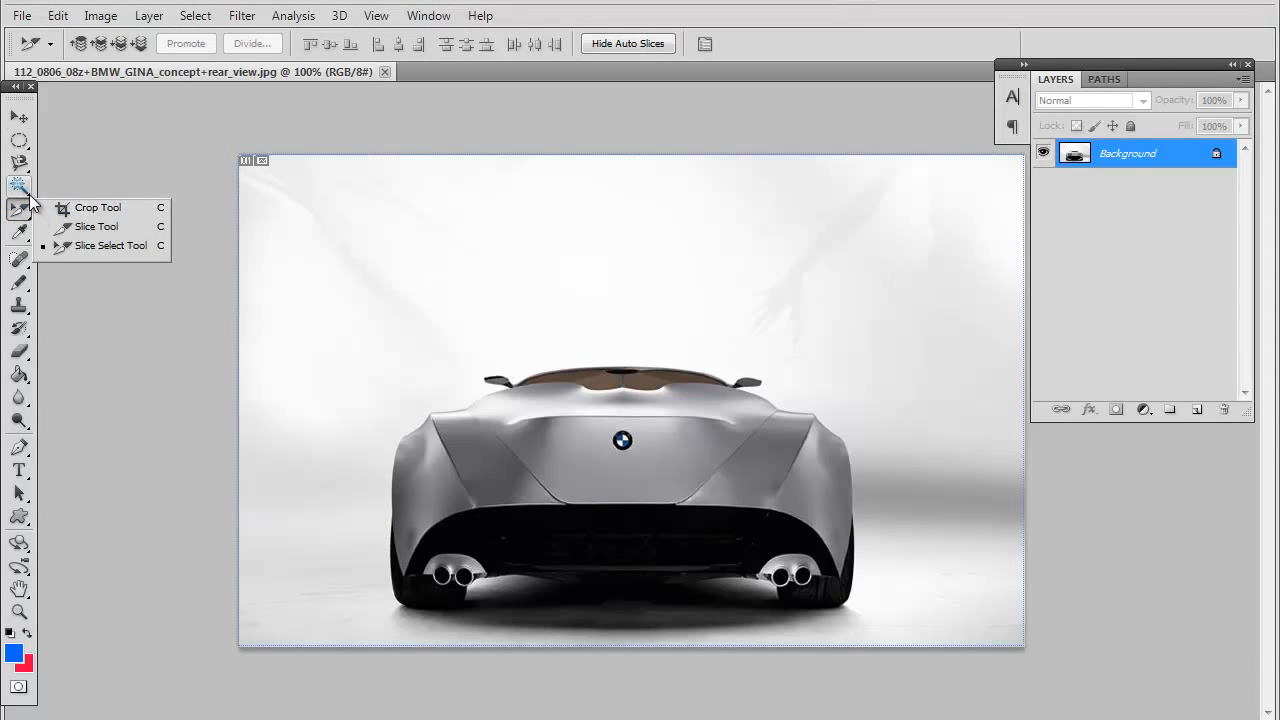
{"action": "mouse_move", "coordinate": [96, 228]}
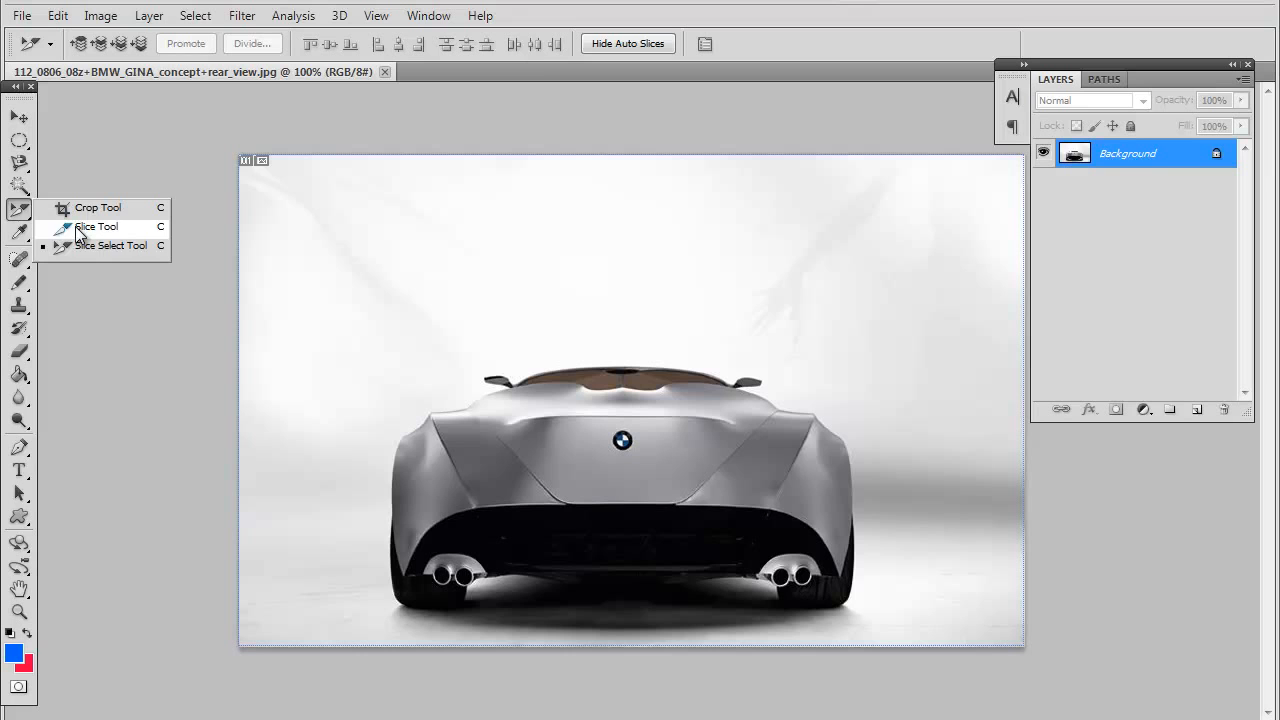
{"action": "mouse_move", "coordinate": [80, 248]}
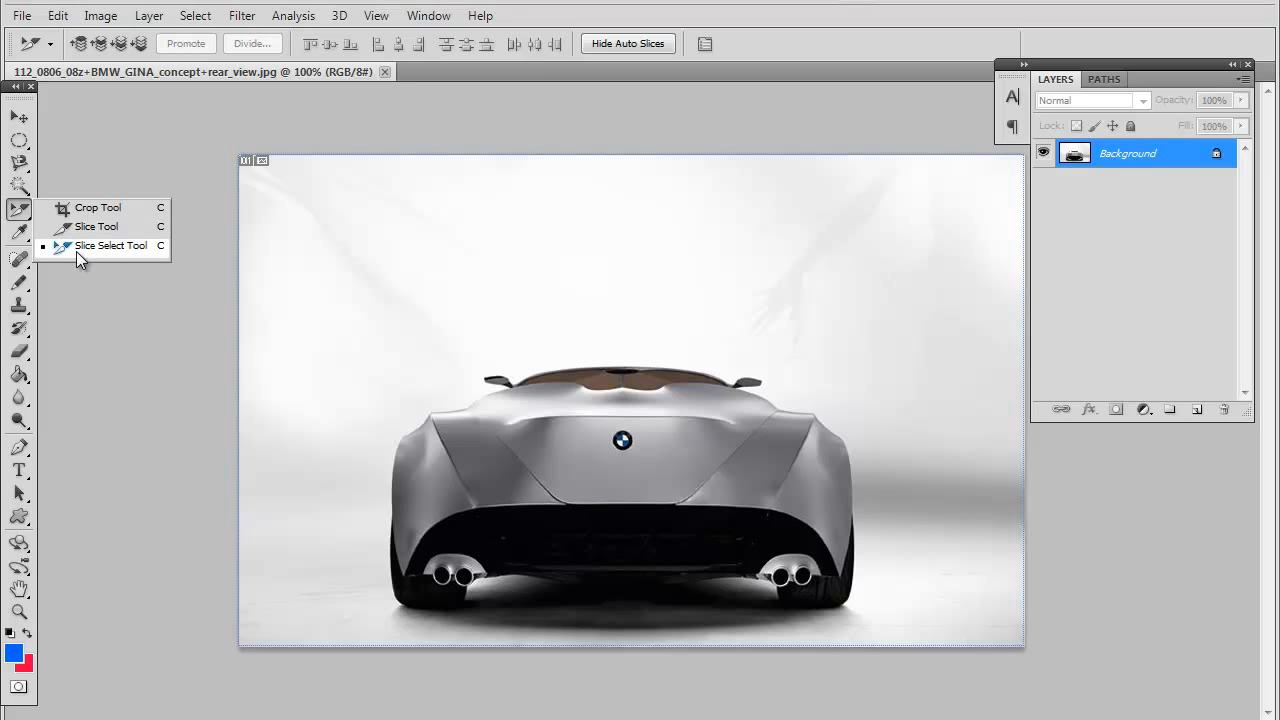
{"action": "mouse_move", "coordinate": [92, 208]}
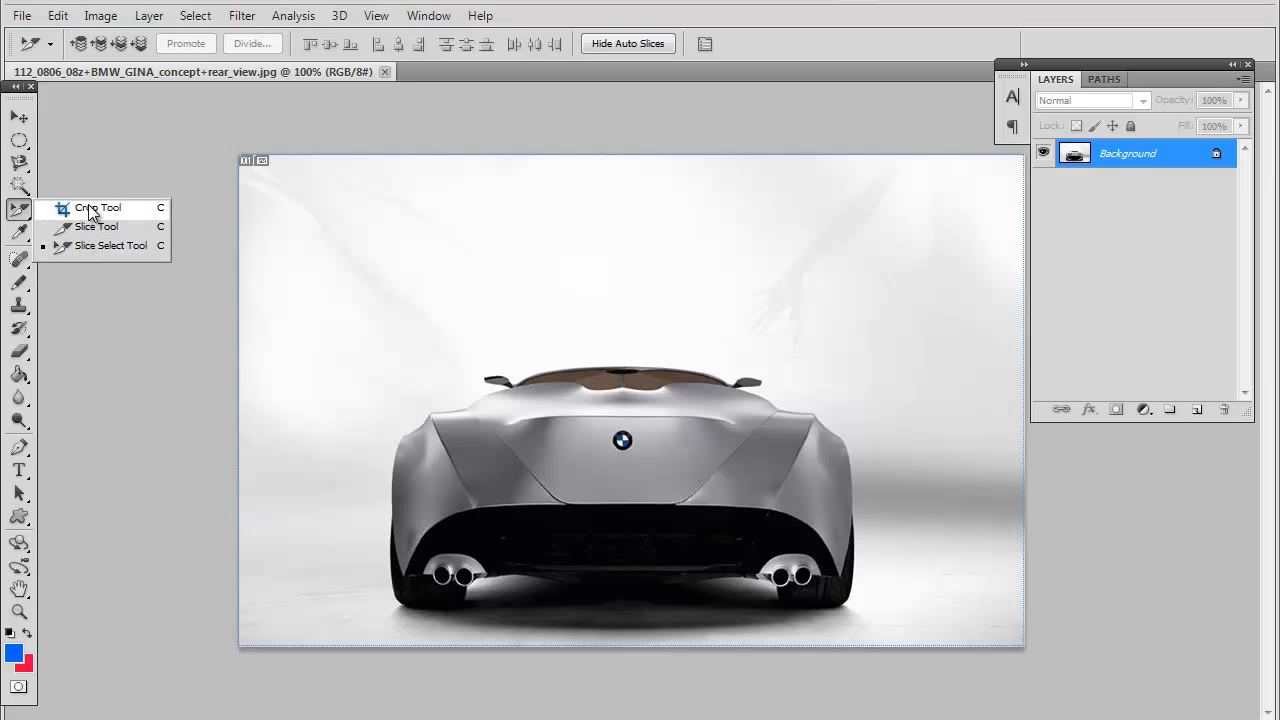
Step: Crop the BMW photo to the rear body and badge using a crop box over the car's rear
{"action": "left_click", "coordinate": [96, 206]}
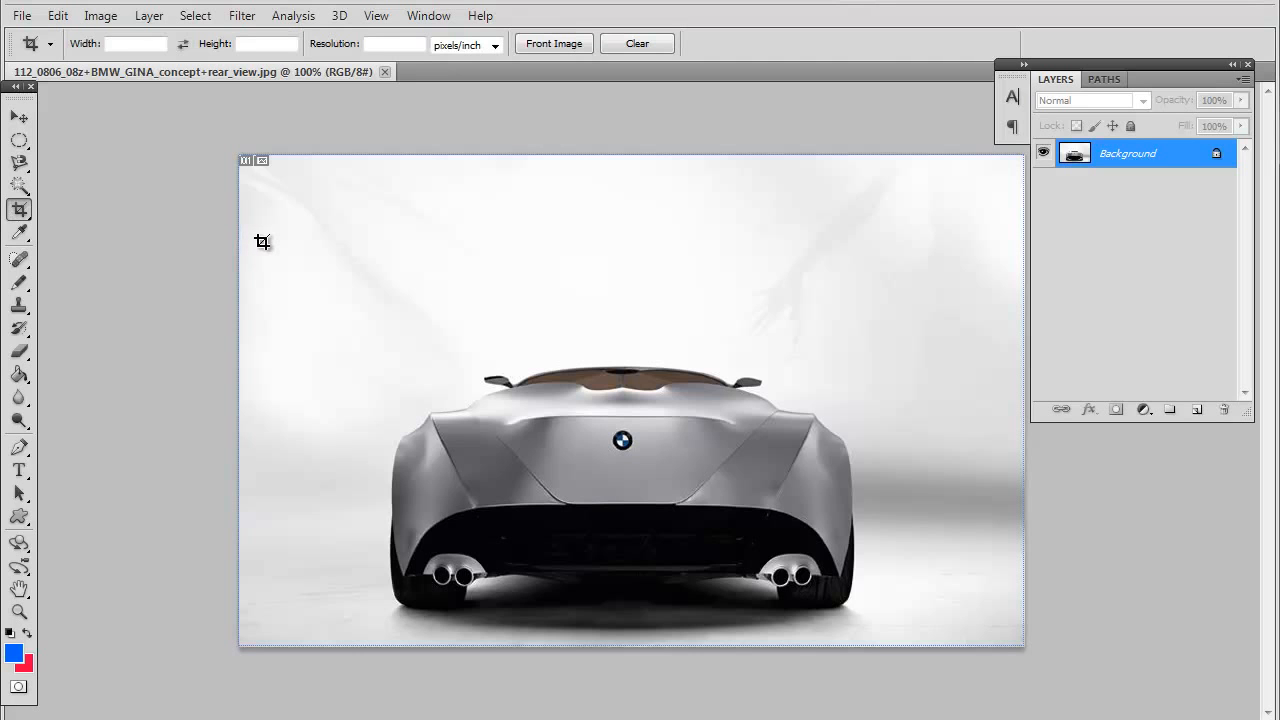
{"action": "mouse_move", "coordinate": [456, 390]}
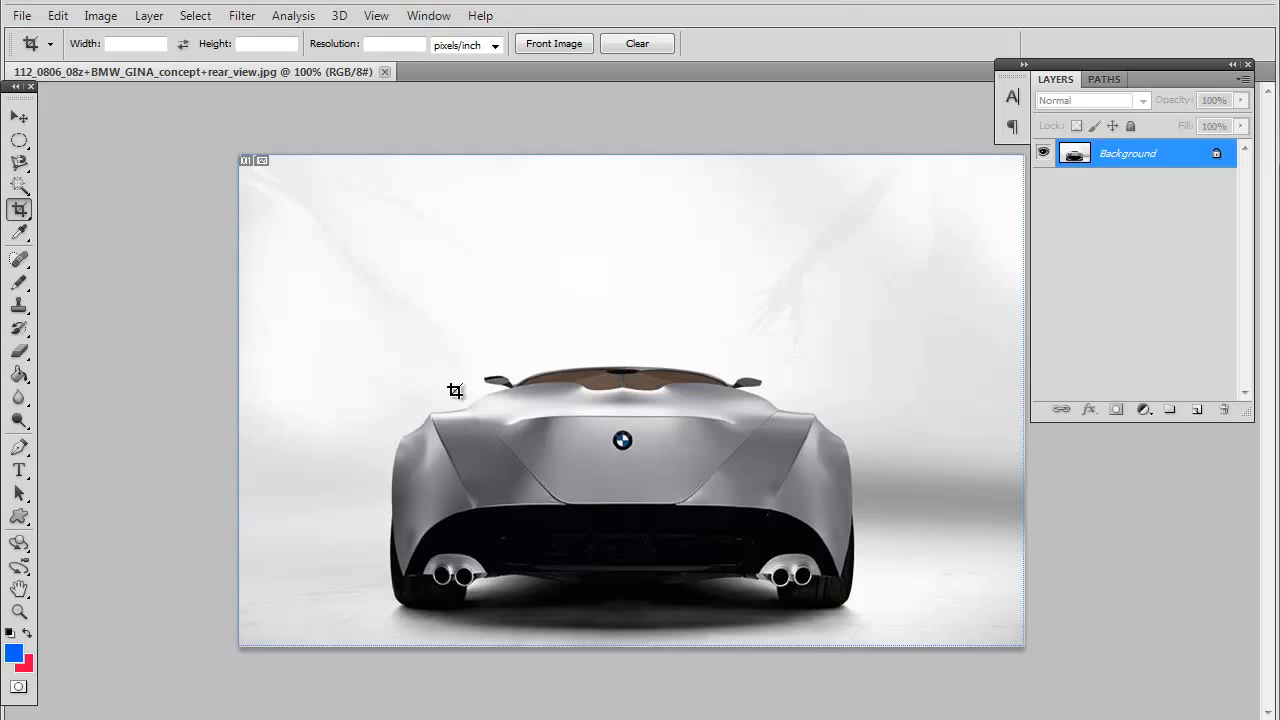
{"action": "mouse_move", "coordinate": [424, 362]}
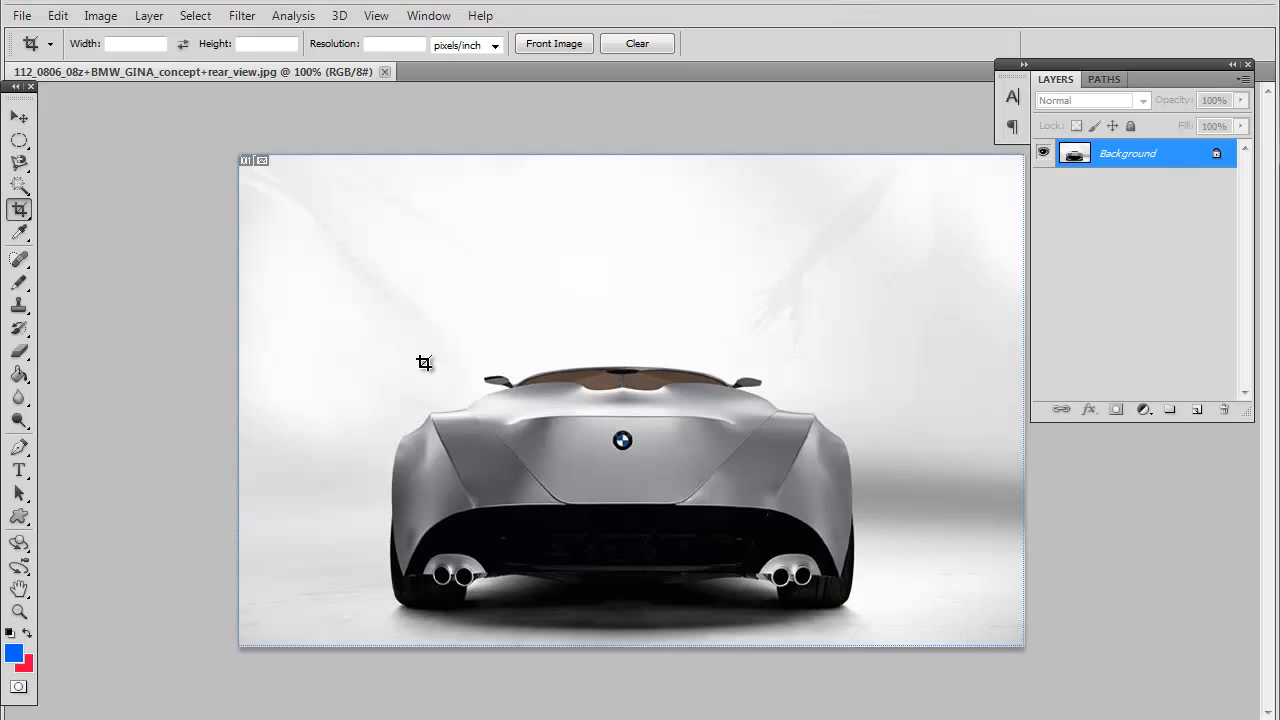
{"action": "mouse_move", "coordinate": [404, 252]}
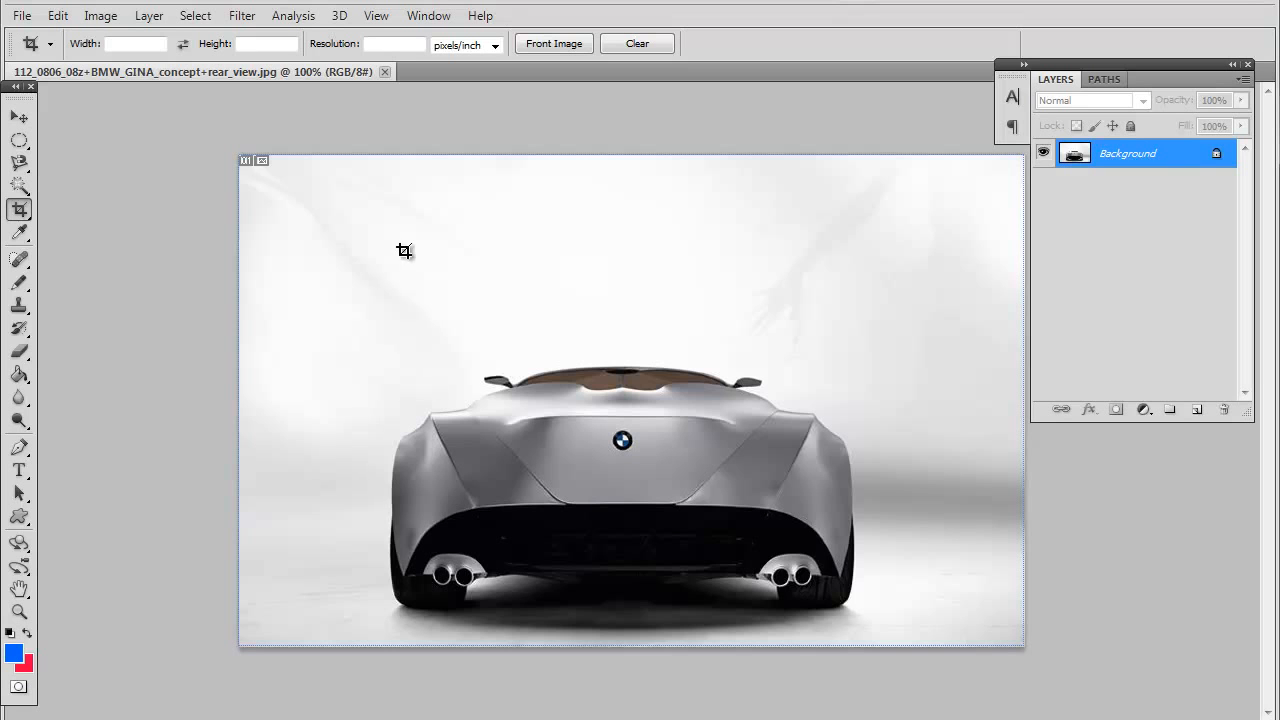
{"action": "left_click_drag", "start_coordinate": [404, 250], "coordinate": [588, 328]}
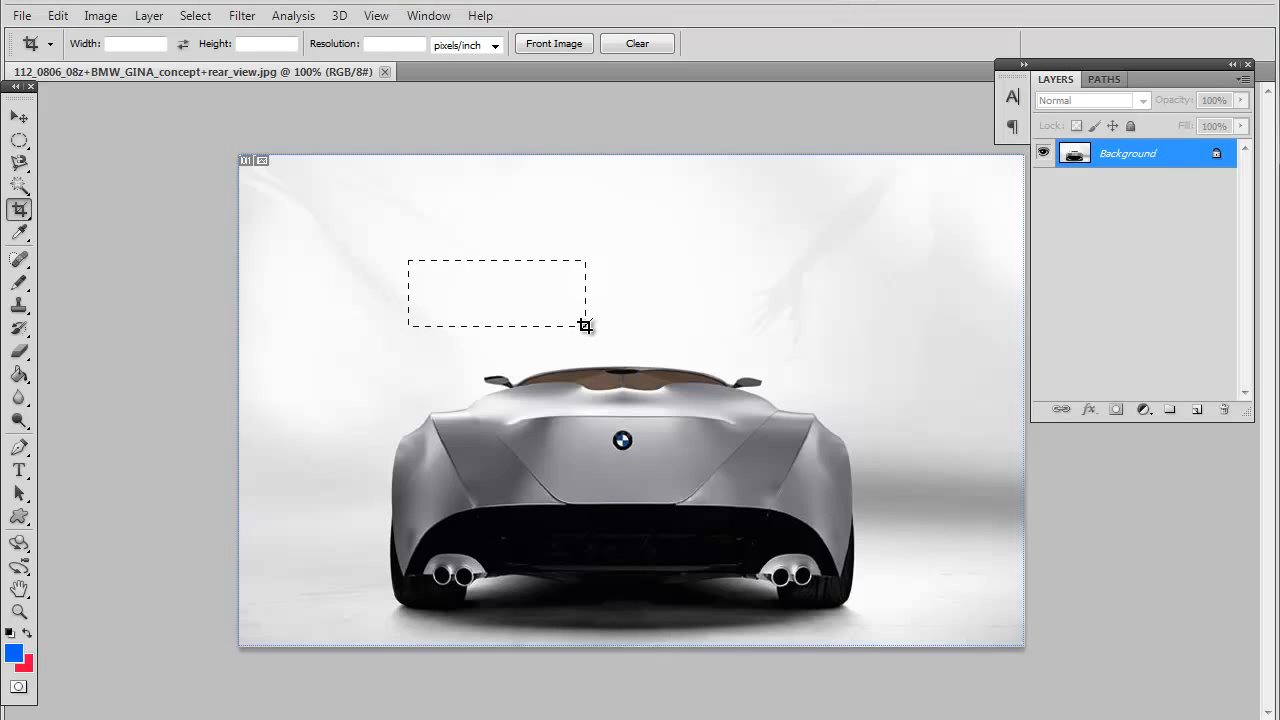
{"action": "left_click_drag", "start_coordinate": [584, 324], "coordinate": [768, 450]}
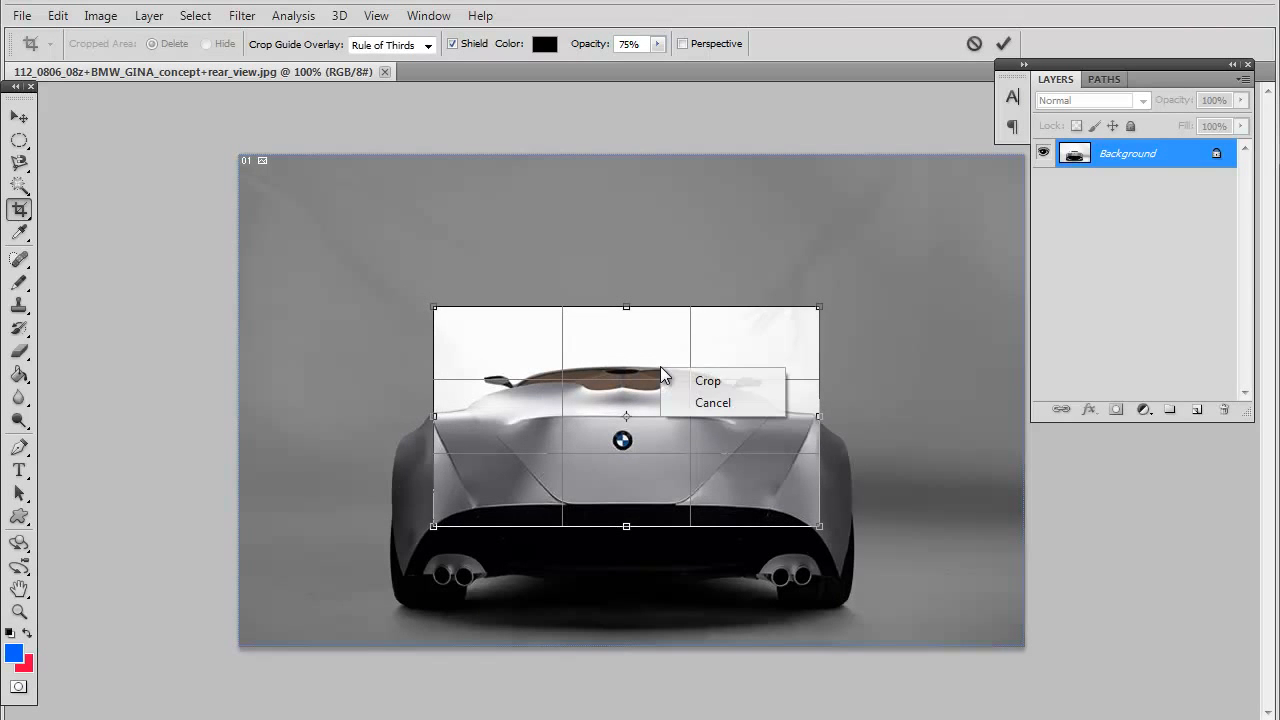
{"action": "mouse_move", "coordinate": [708, 380]}
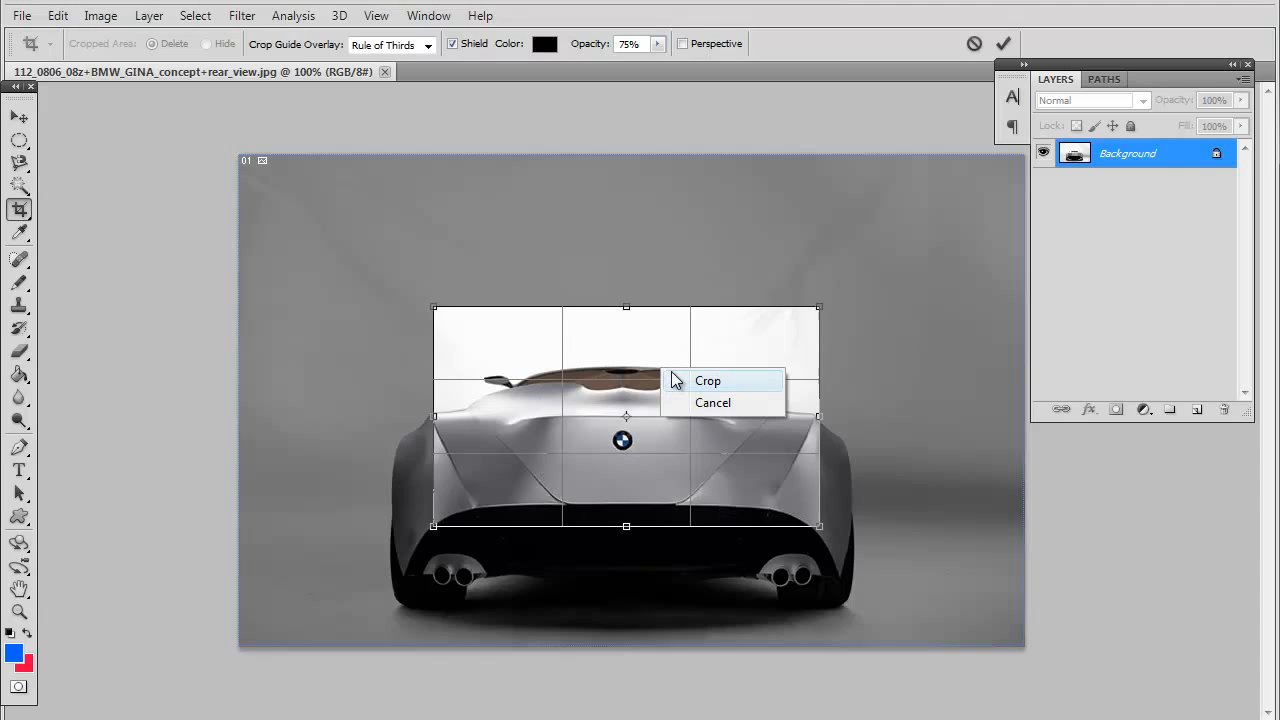
{"action": "left_click", "coordinate": [708, 380]}
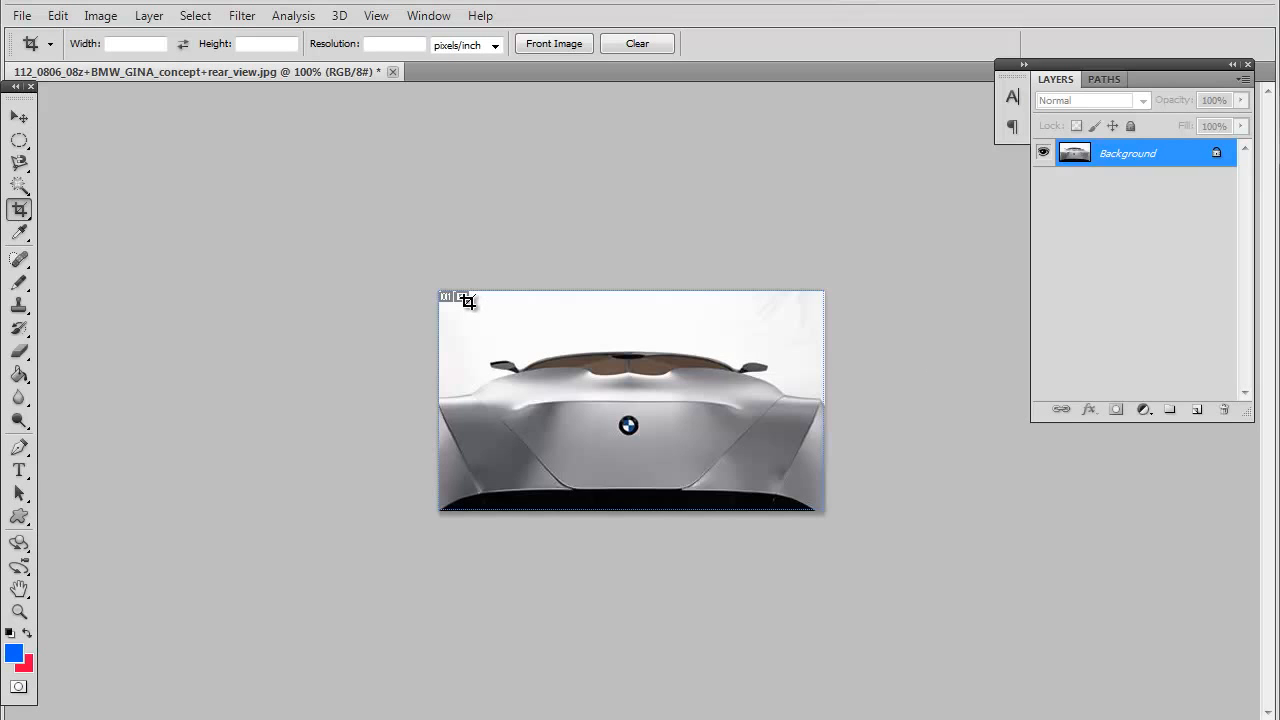
{"action": "mouse_move", "coordinate": [468, 304]}
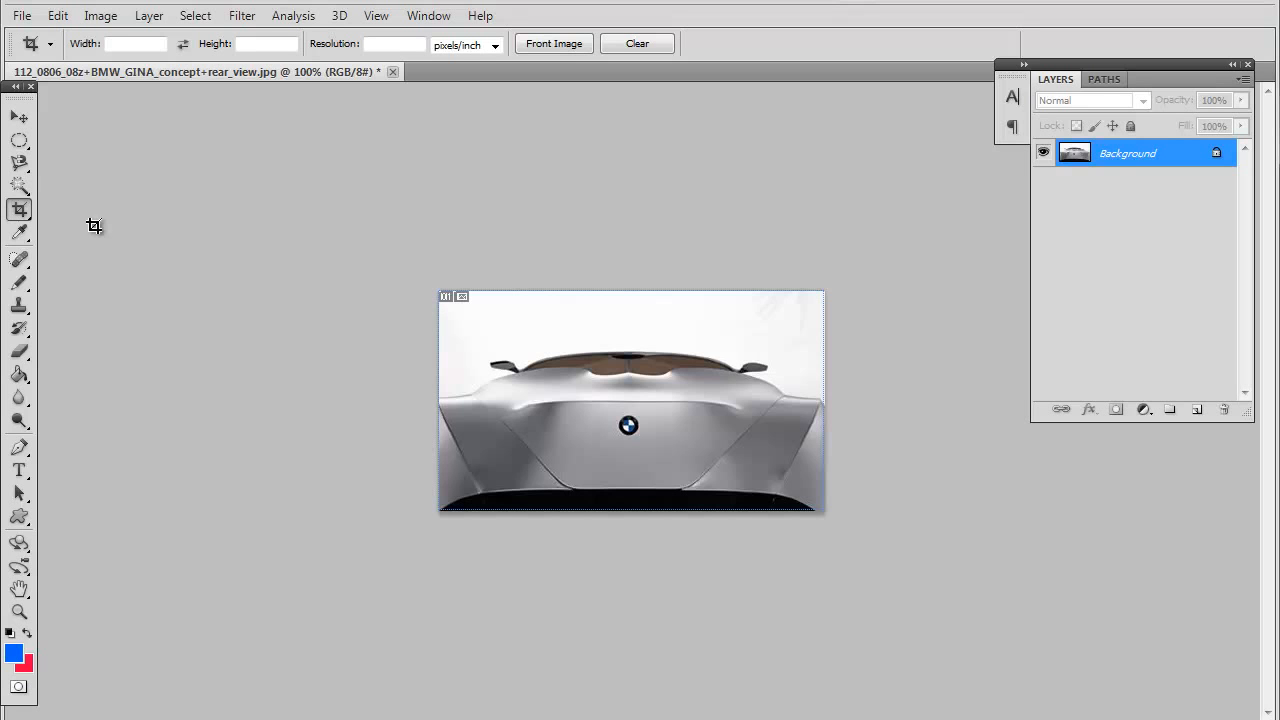
Step: Activate the Slice Tool from the Crop flyout, dismissing the marquee flyout opened by mistake
{"action": "left_click", "coordinate": [20, 210]}
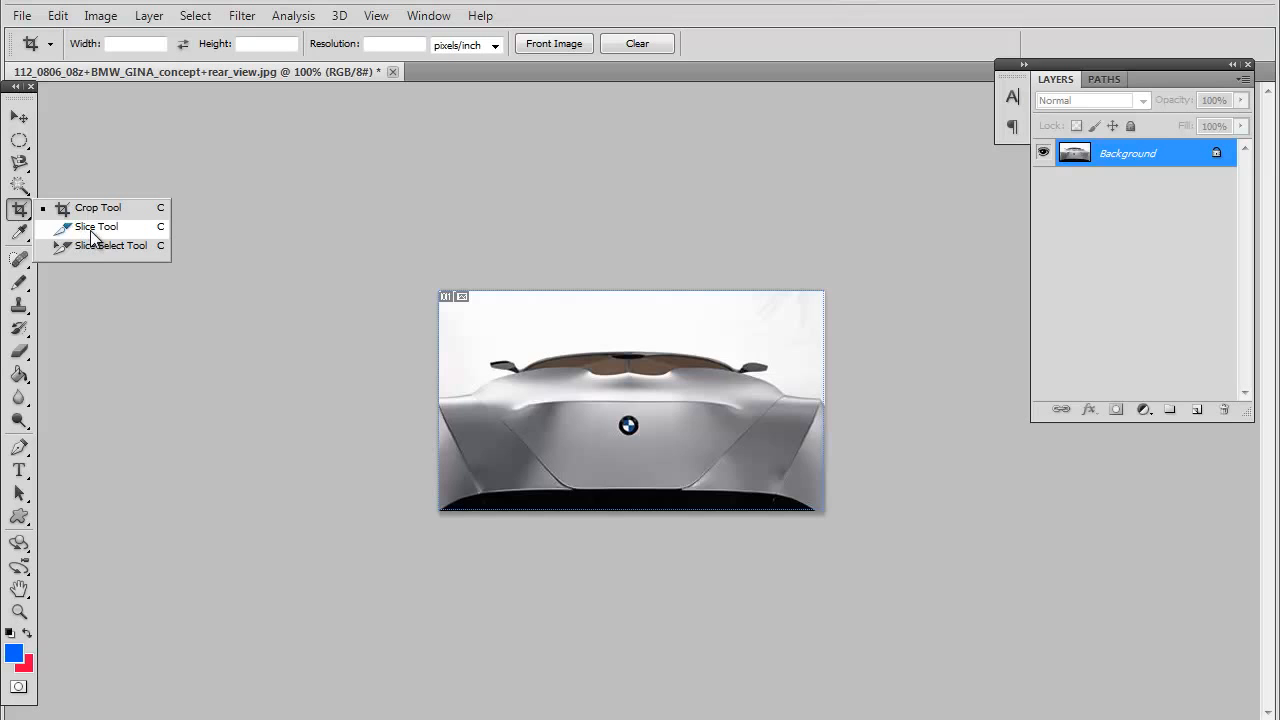
{"action": "left_click", "coordinate": [96, 226]}
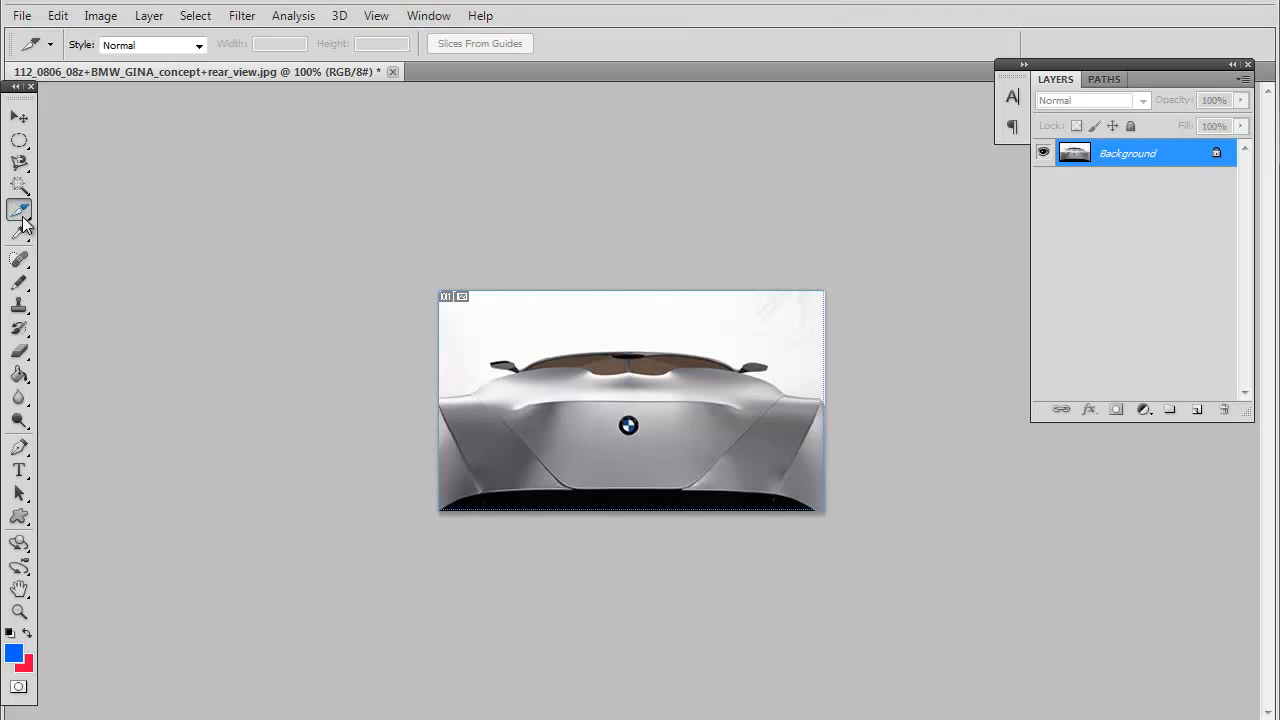
{"action": "mouse_move", "coordinate": [18, 208]}
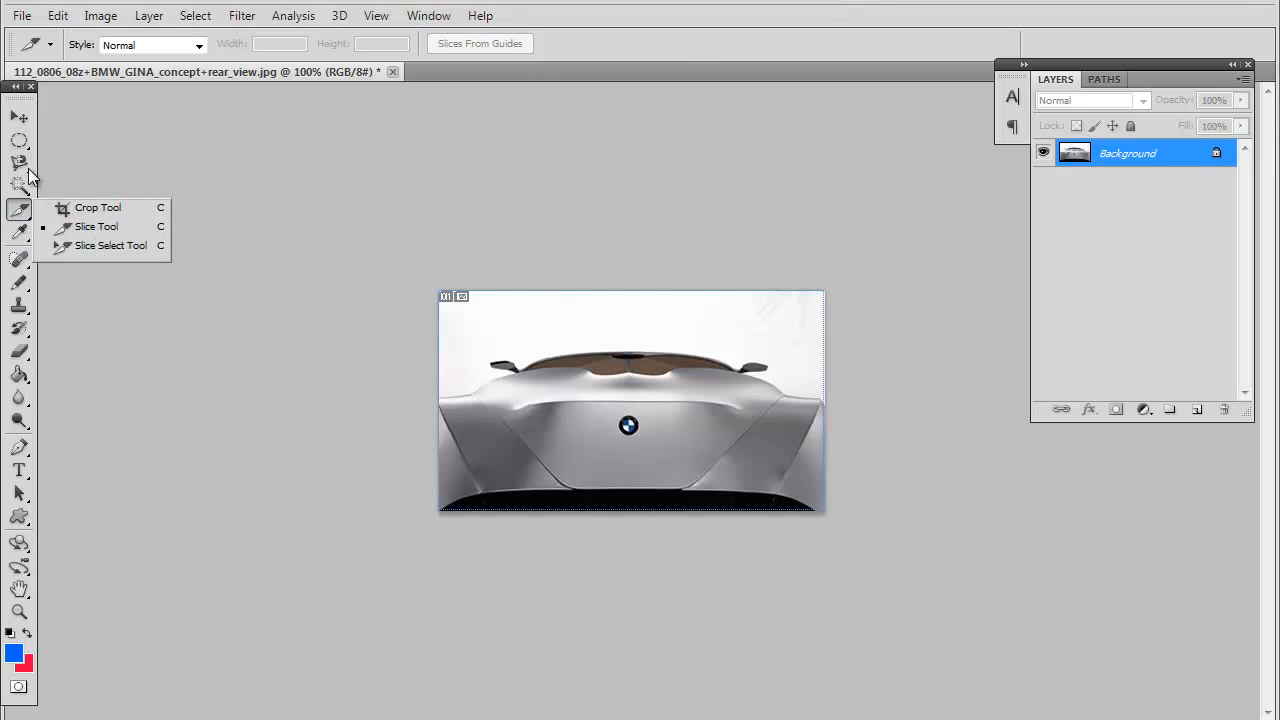
{"action": "left_click", "coordinate": [20, 140]}
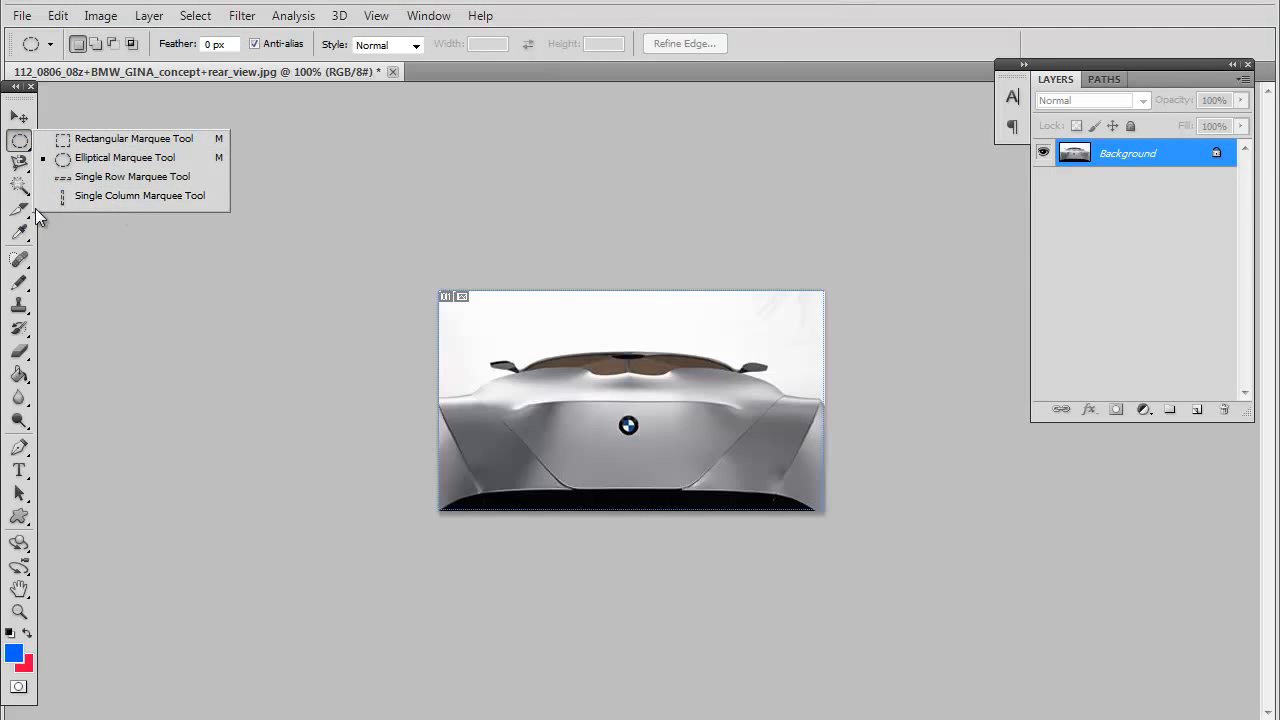
{"action": "left_click", "coordinate": [18, 208]}
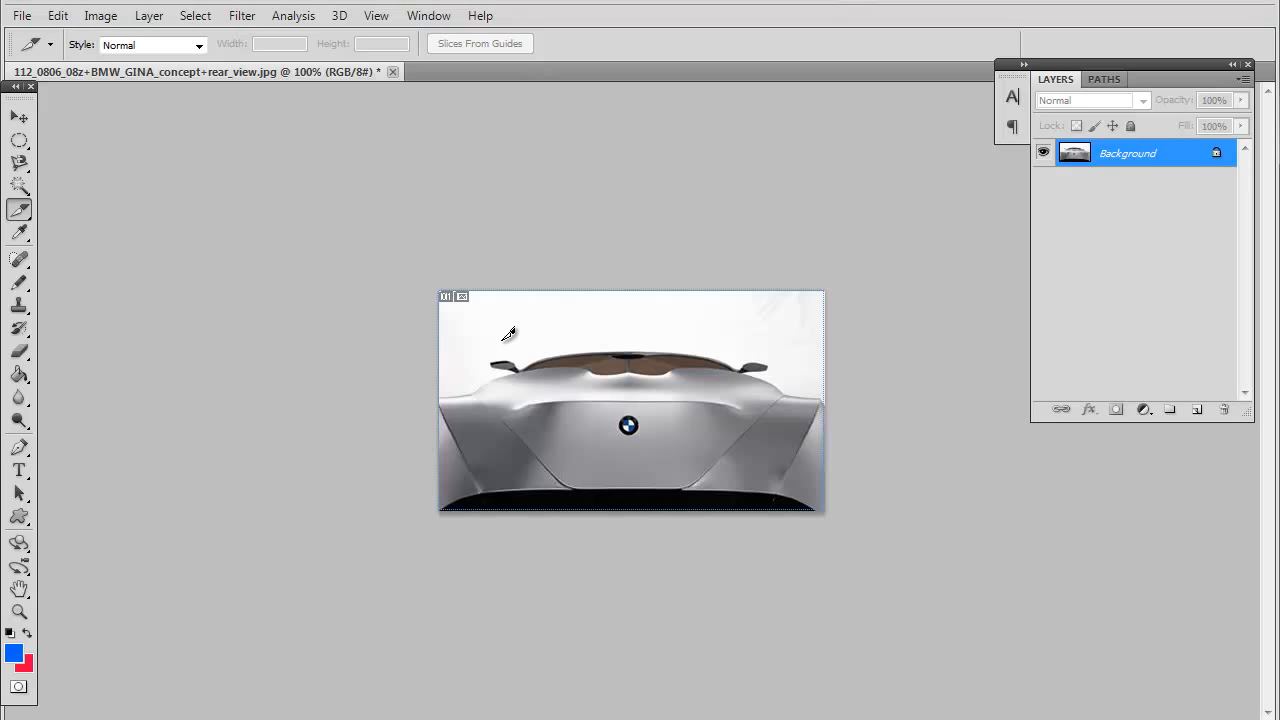
Step: Draw a user slice around the badge at the centre of the rear and keep the Slice Tool active
{"action": "left_click_drag", "start_coordinate": [510, 336], "coordinate": [716, 460]}
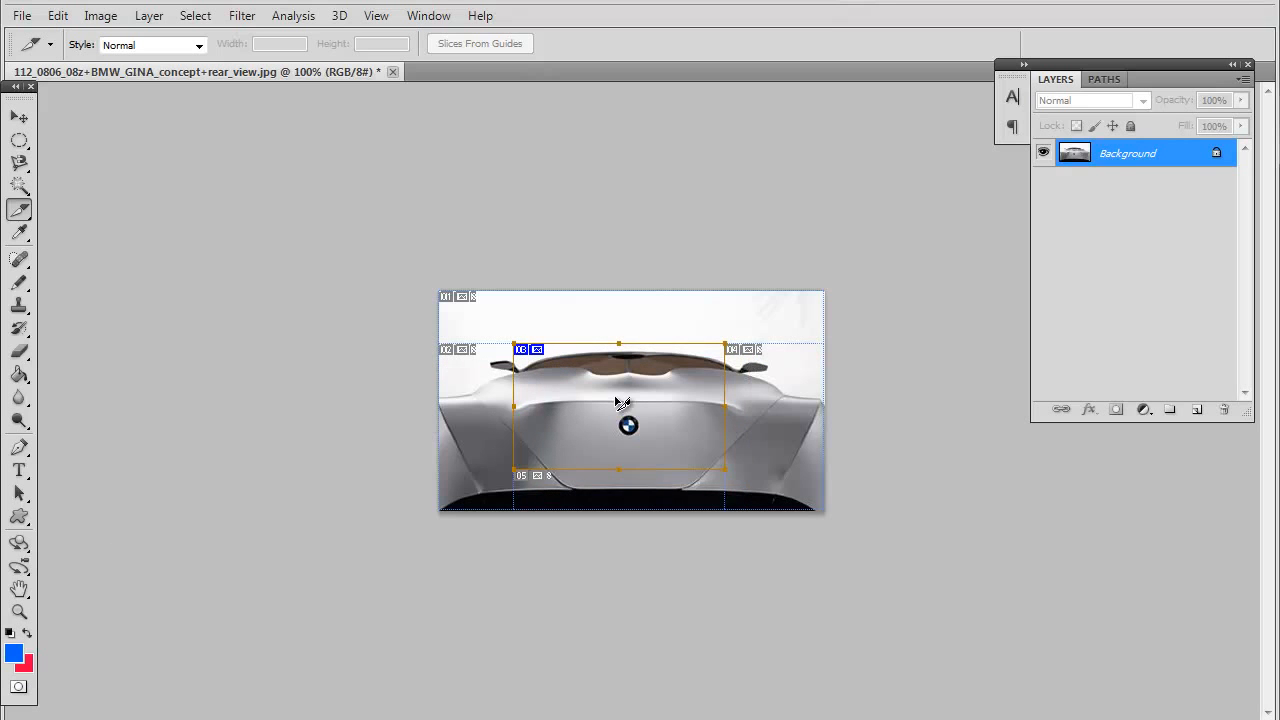
{"action": "right_click", "coordinate": [614, 388]}
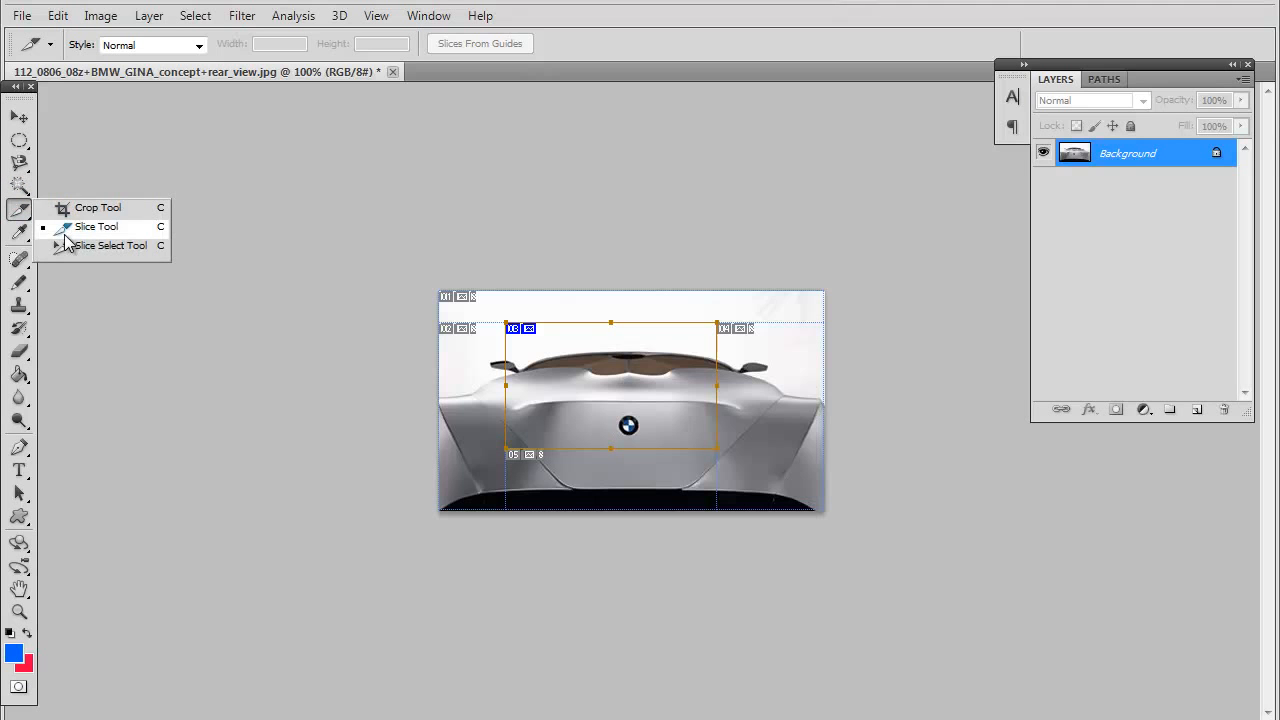
{"action": "left_click", "coordinate": [96, 226]}
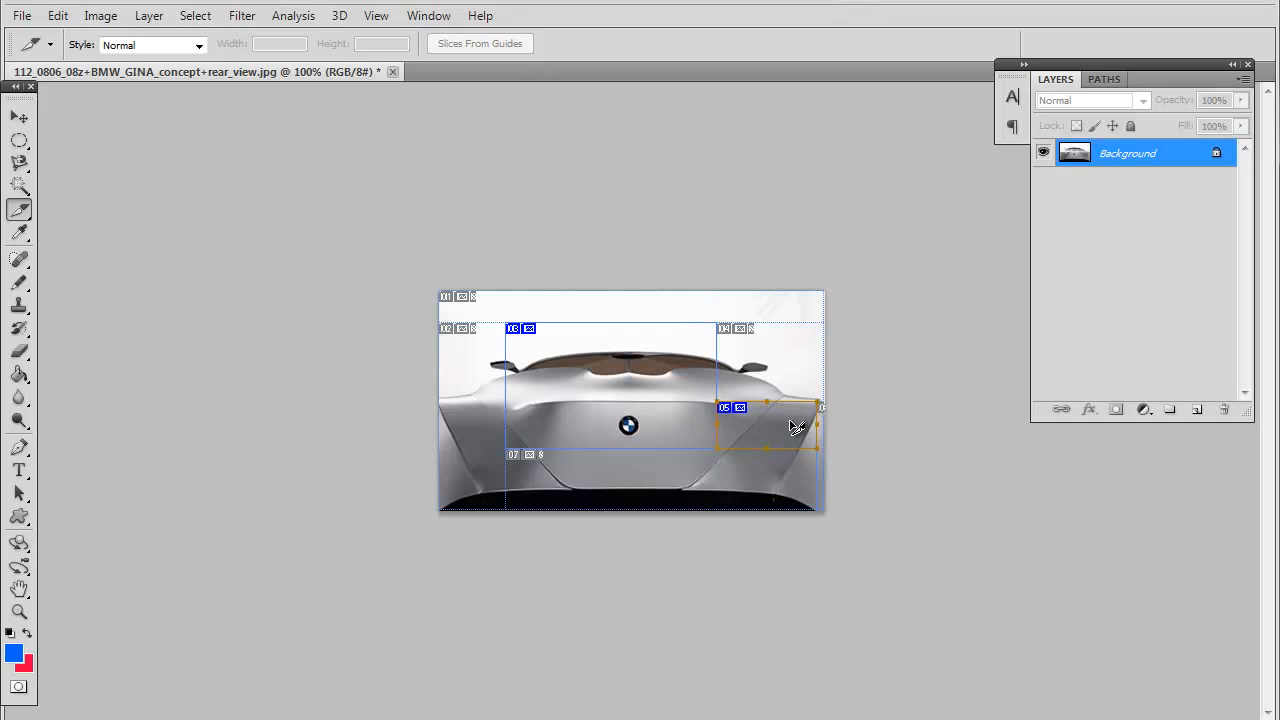
{"action": "mouse_move", "coordinate": [484, 390]}
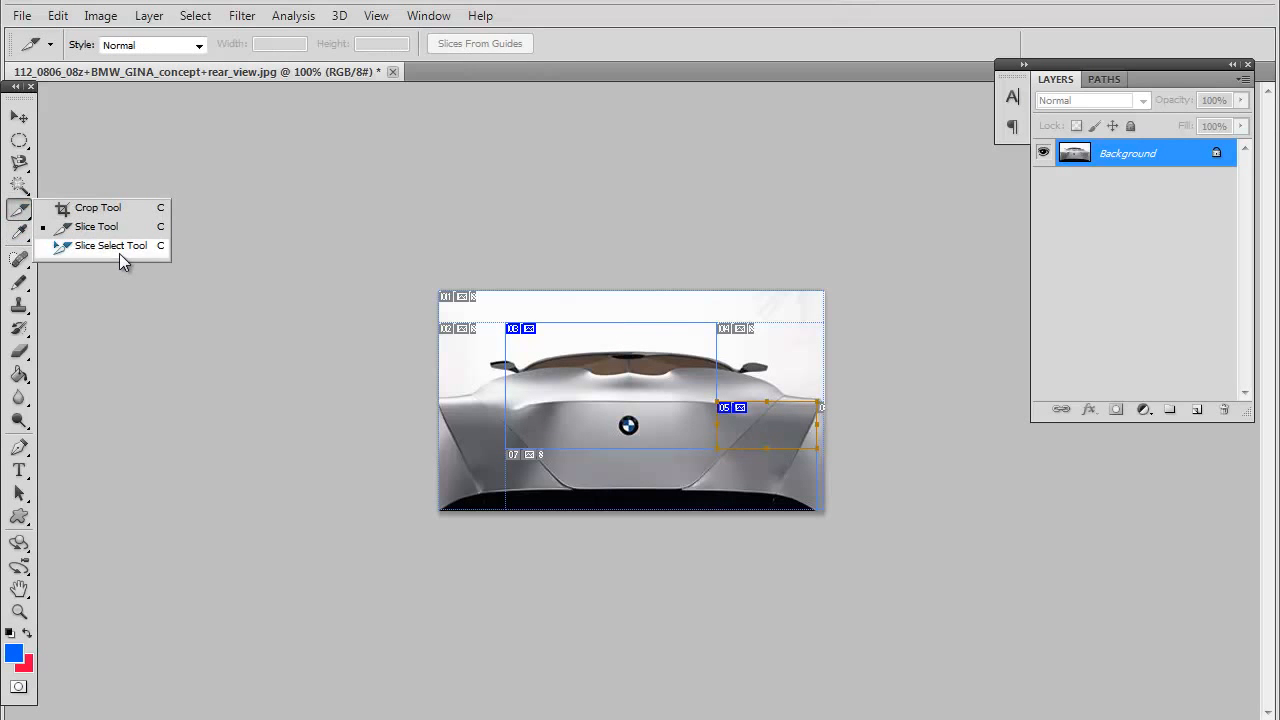
Step: Move the slices with the Slice Select Tool, return to slicing and bring up the slice menu below the badge
{"action": "left_click", "coordinate": [110, 244]}
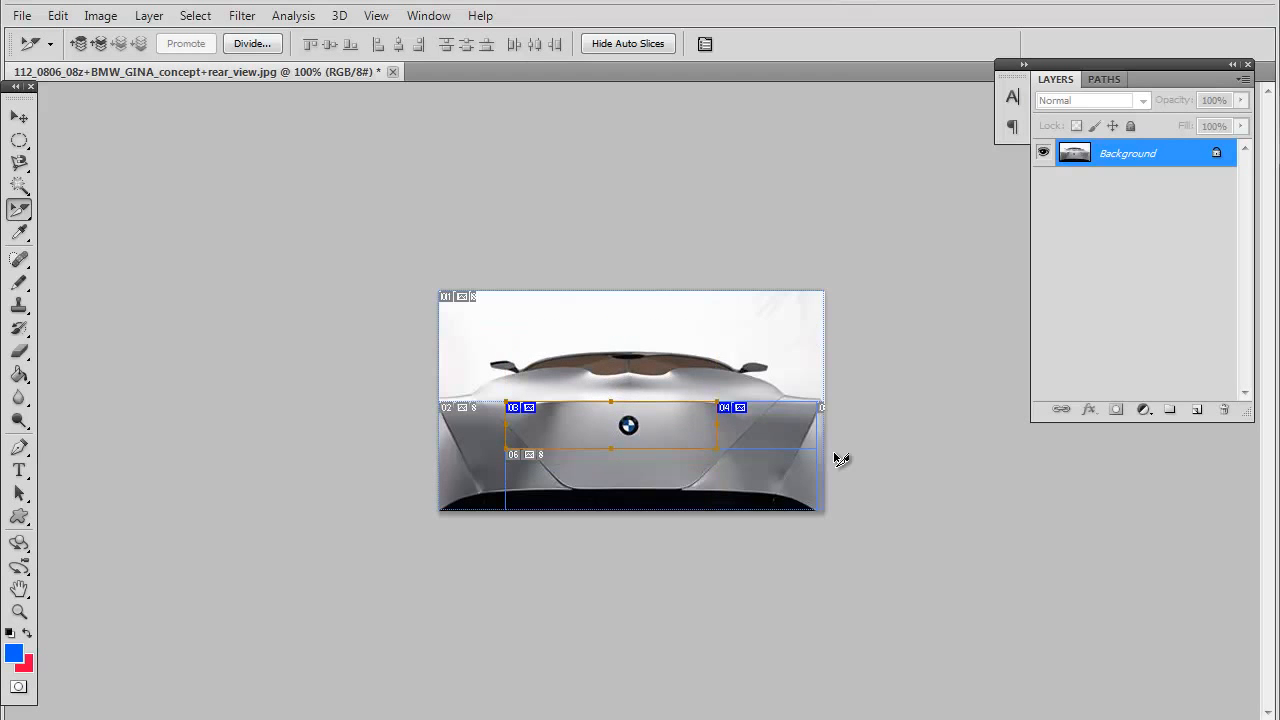
{"action": "mouse_move", "coordinate": [288, 364]}
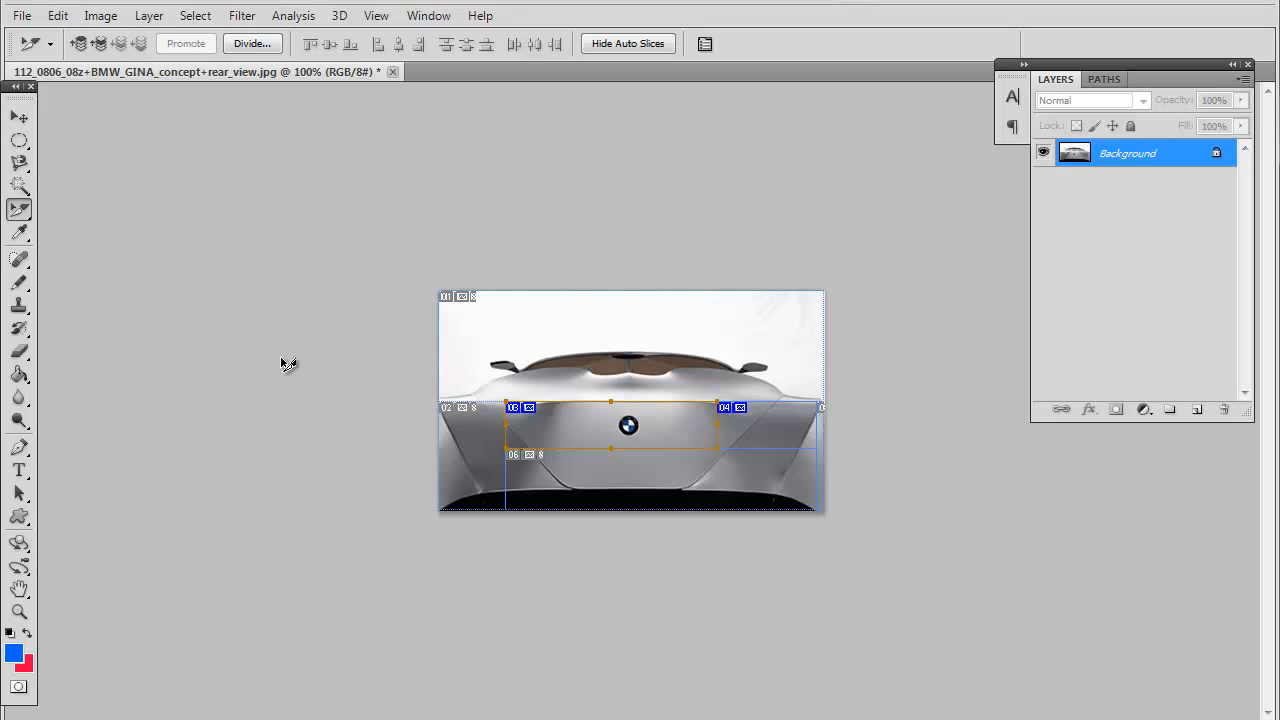
{"action": "left_click", "coordinate": [20, 210]}
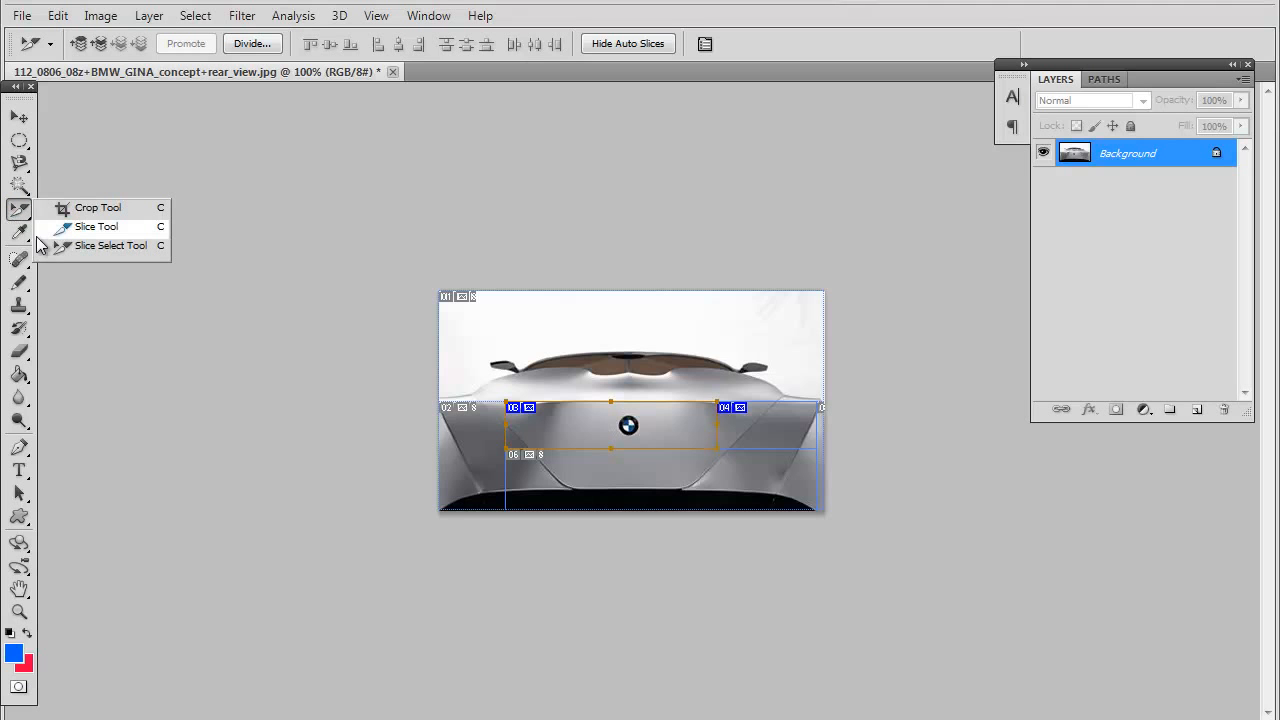
{"action": "left_click", "coordinate": [96, 226]}
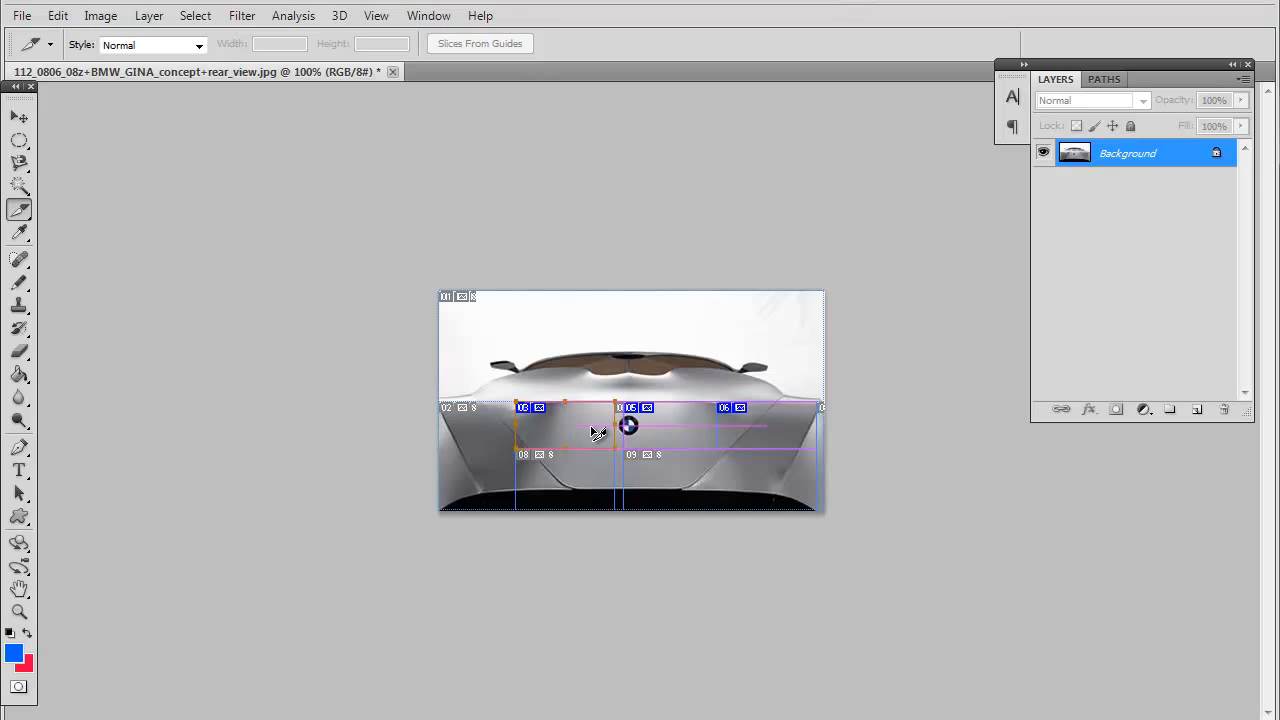
{"action": "right_click", "coordinate": [596, 436]}
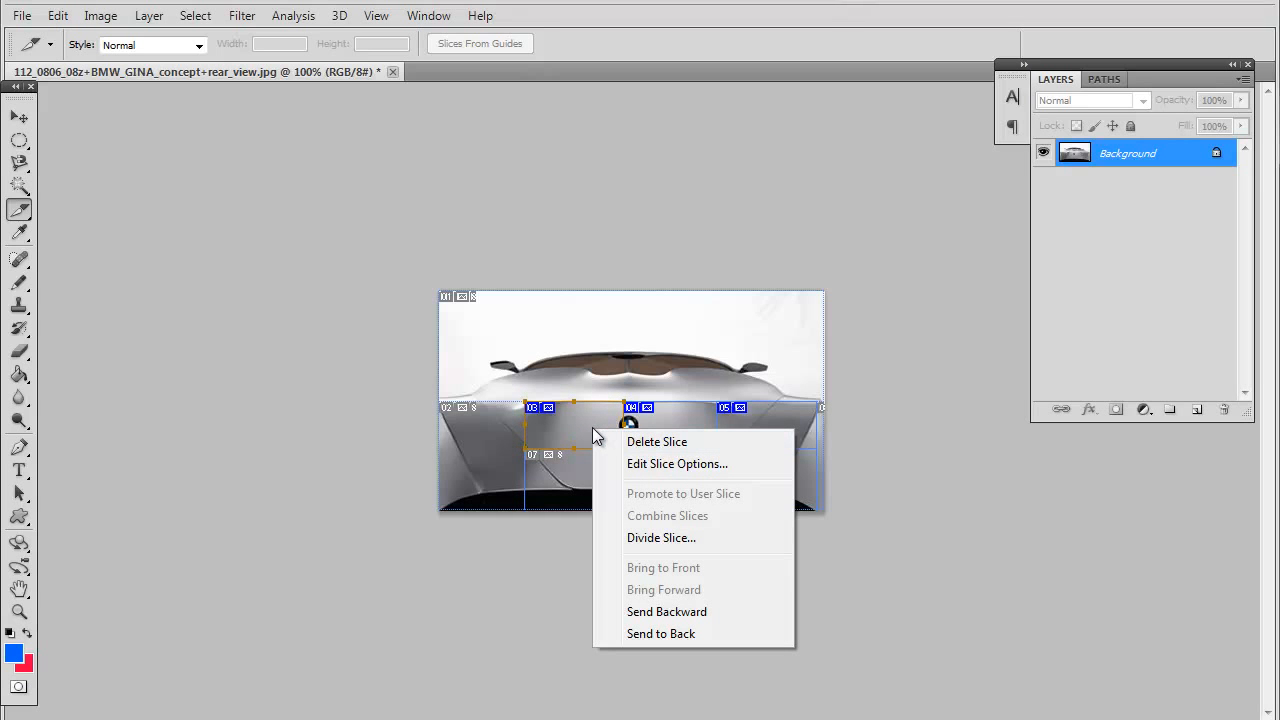
{"action": "mouse_move", "coordinate": [64, 224]}
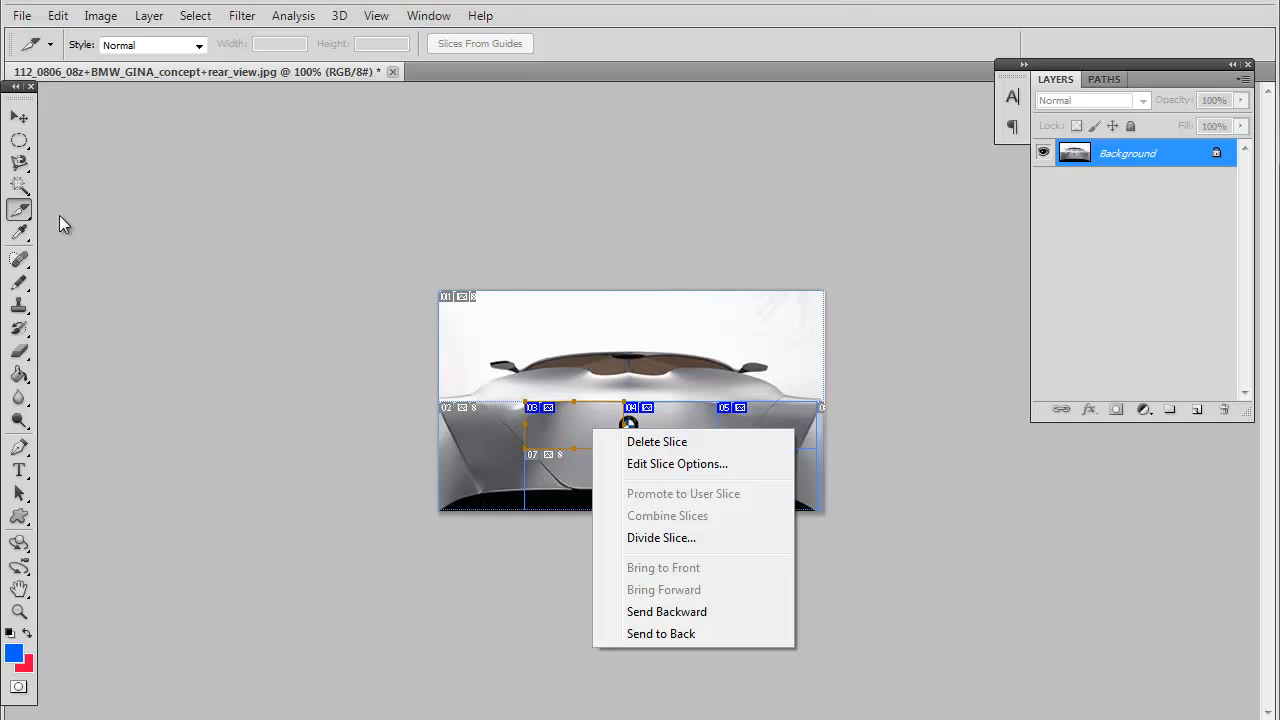
{"action": "mouse_move", "coordinate": [442, 528]}
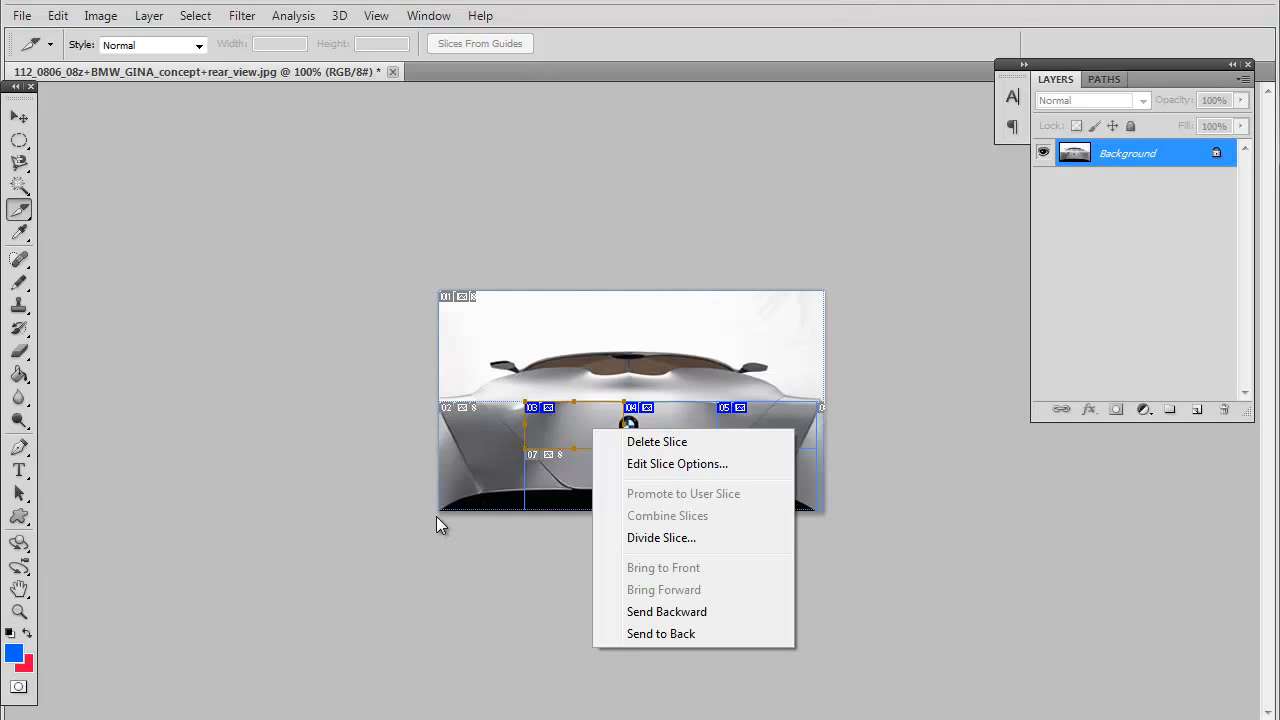
{"action": "mouse_move", "coordinate": [556, 444]}
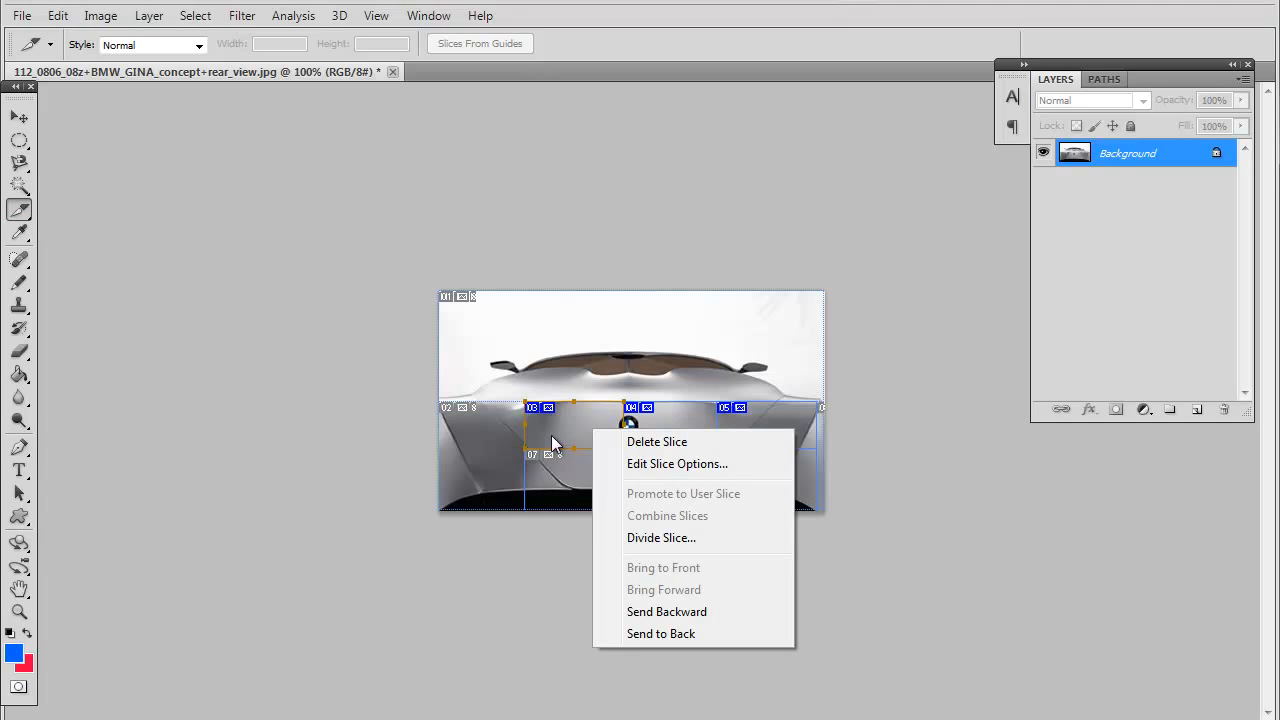